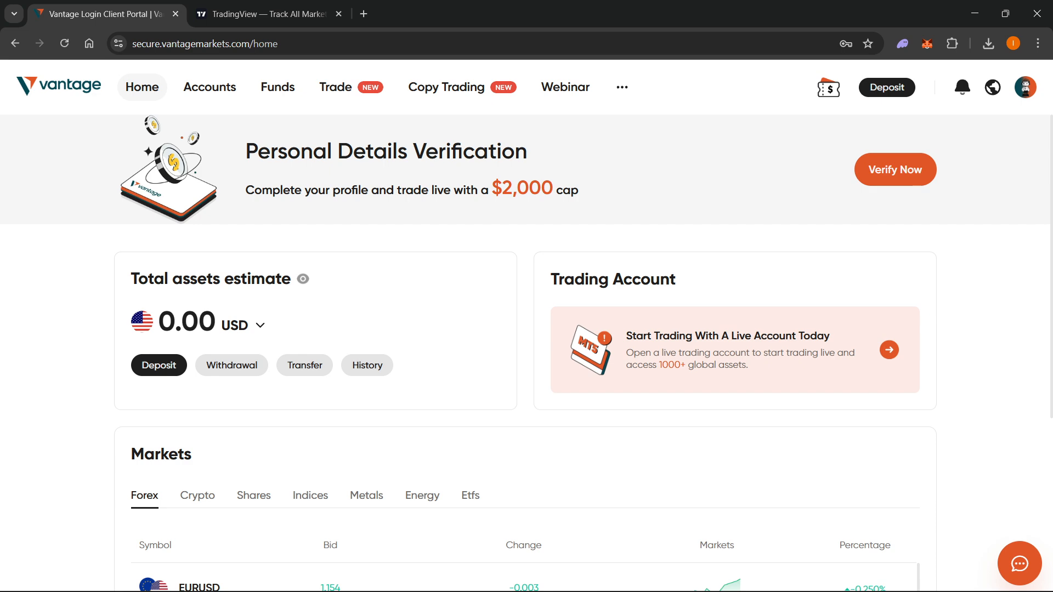
mouse_move(351, 232)
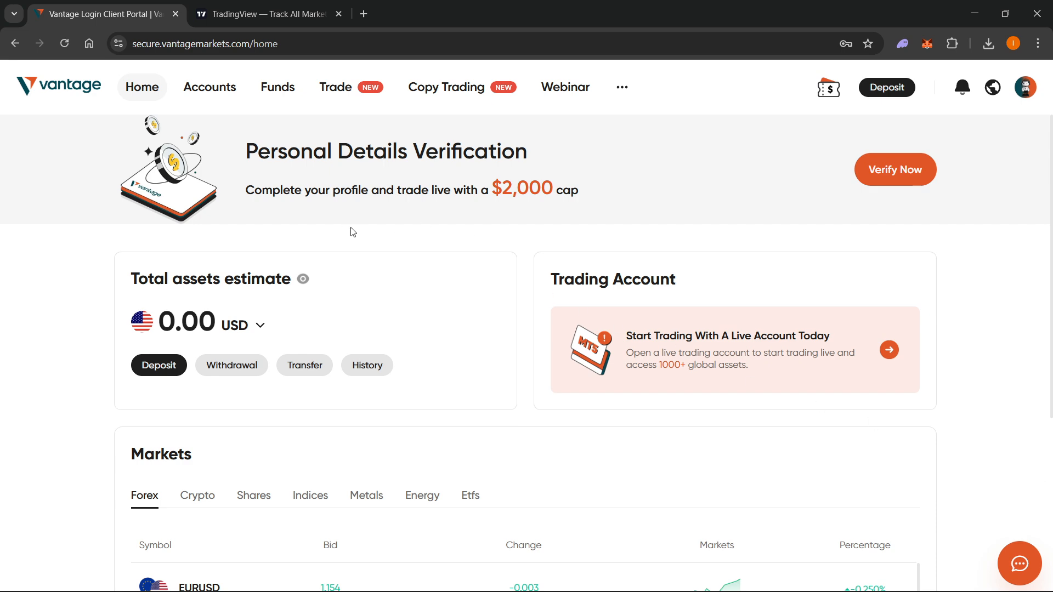
mouse_move(222, 87)
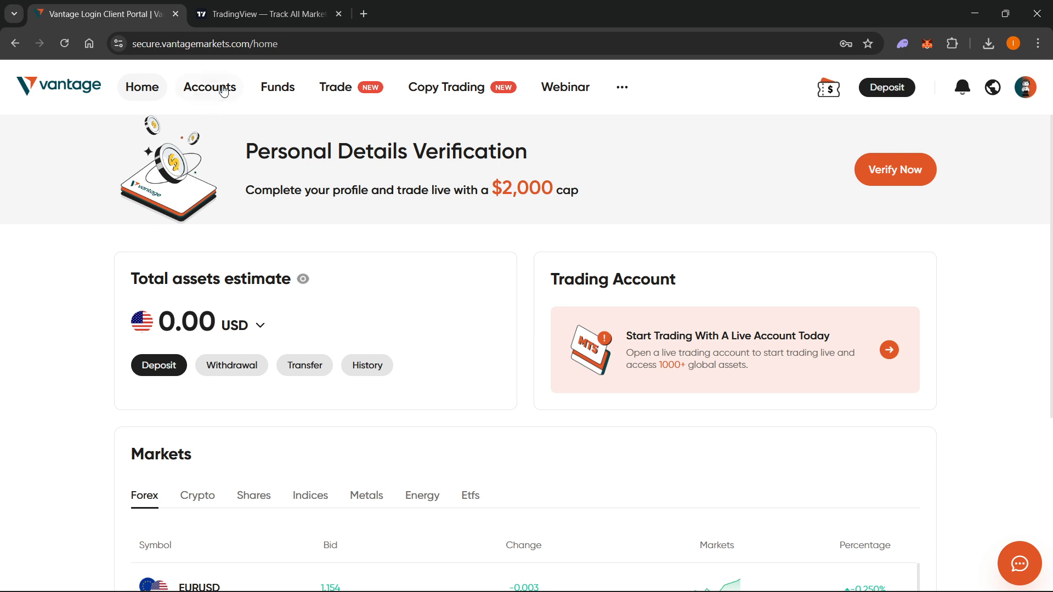
- View the four demo accounts in the accounts overview, then return to the empty Live Account list
left_click(209, 87)
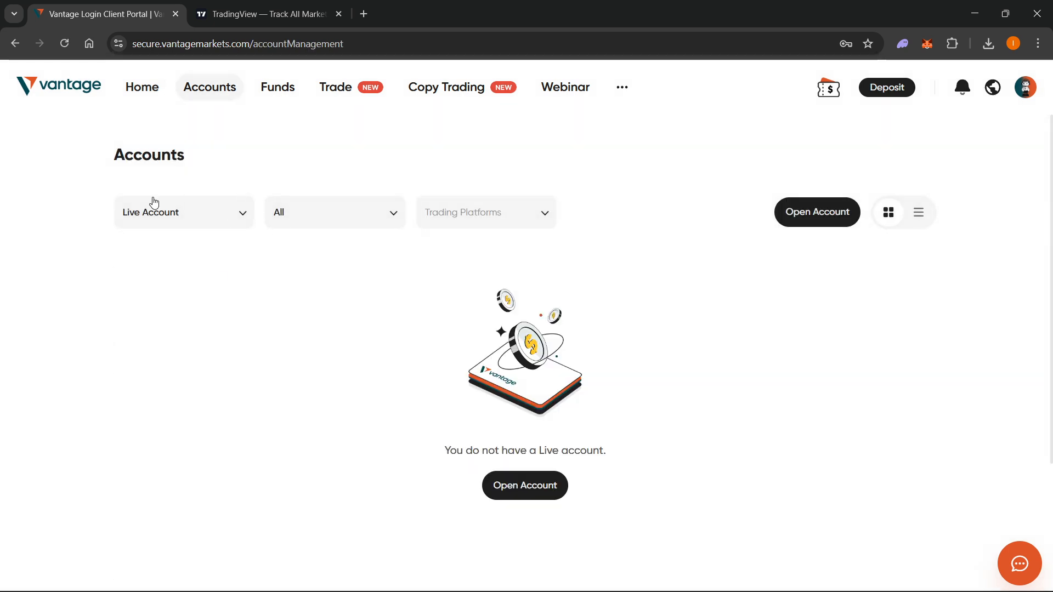
left_click(184, 213)
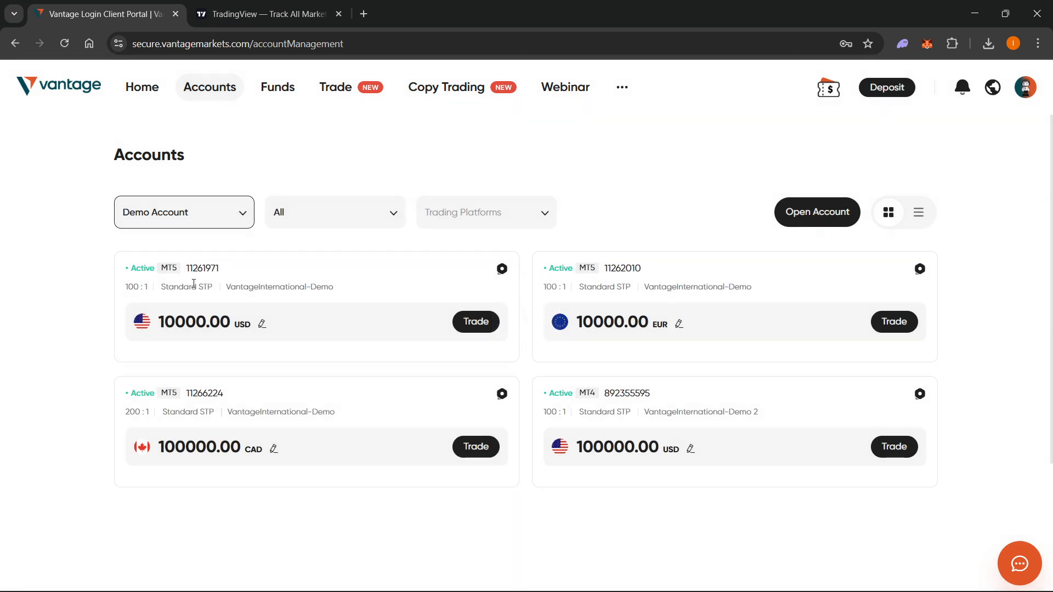
left_click(184, 213)
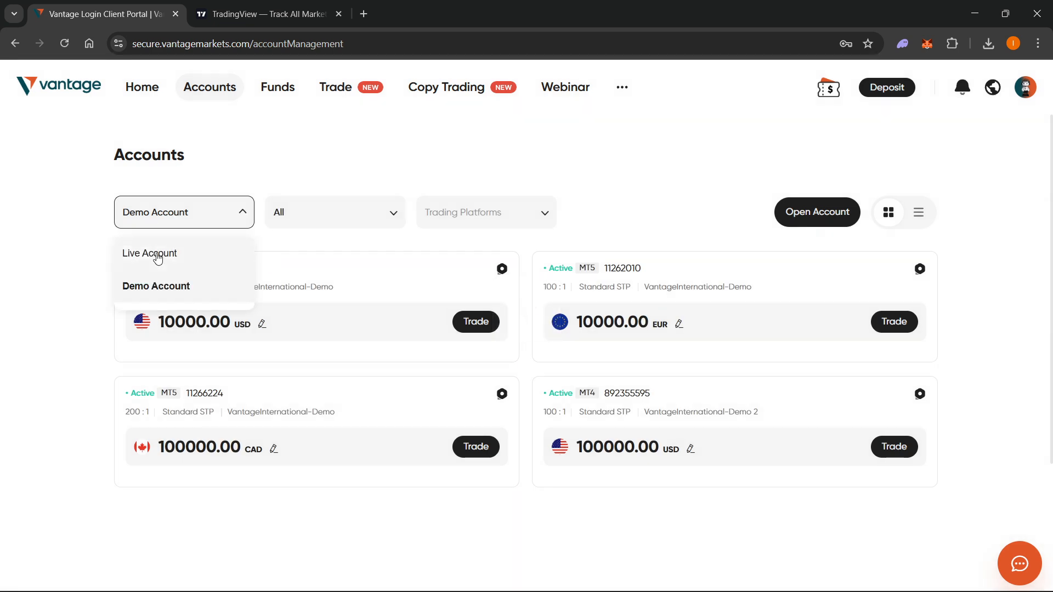
left_click(150, 253)
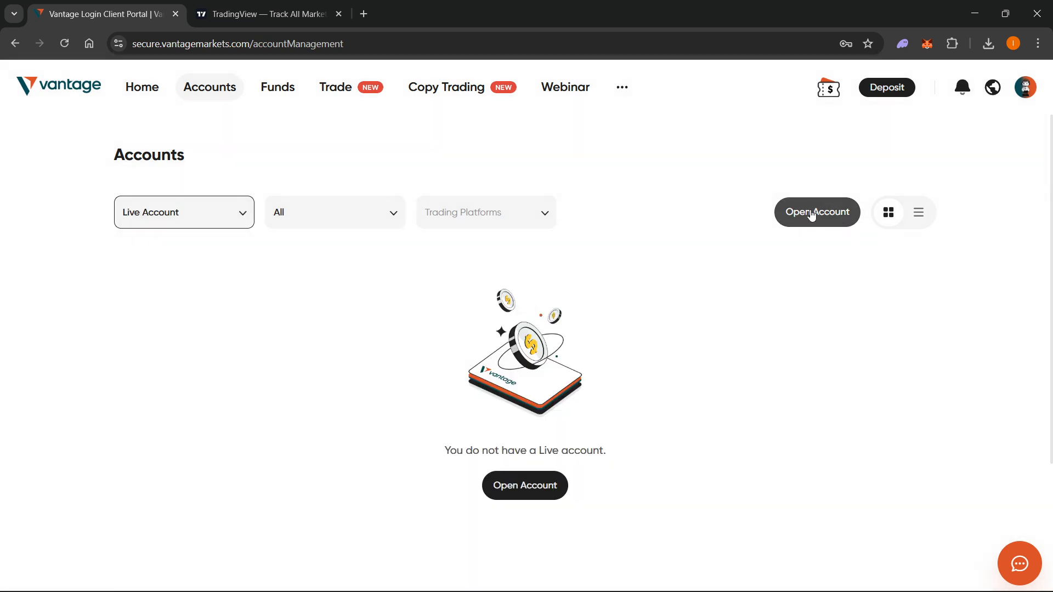
left_click(816, 213)
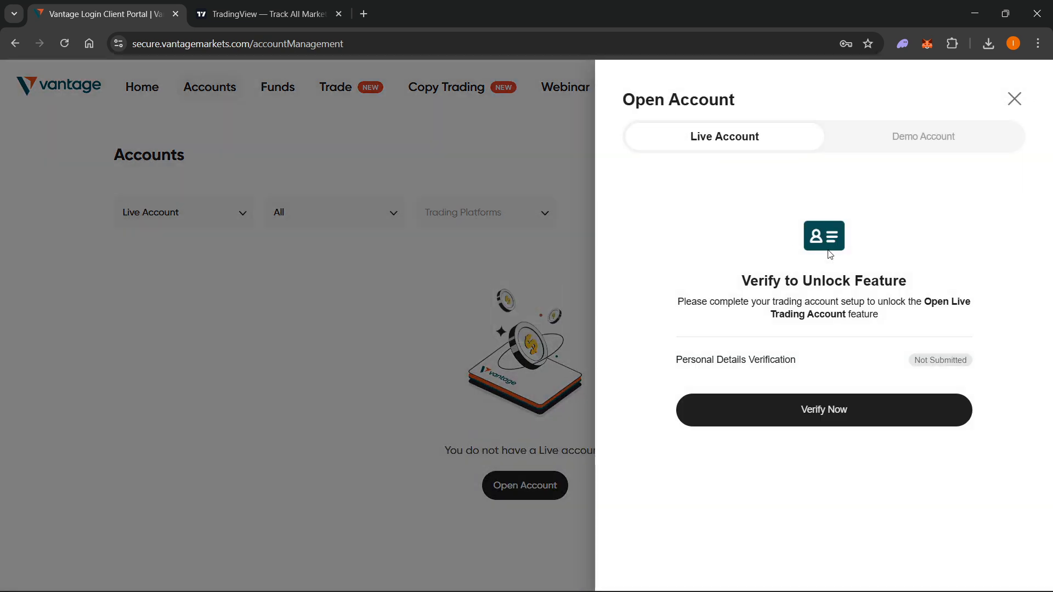
mouse_move(795, 264)
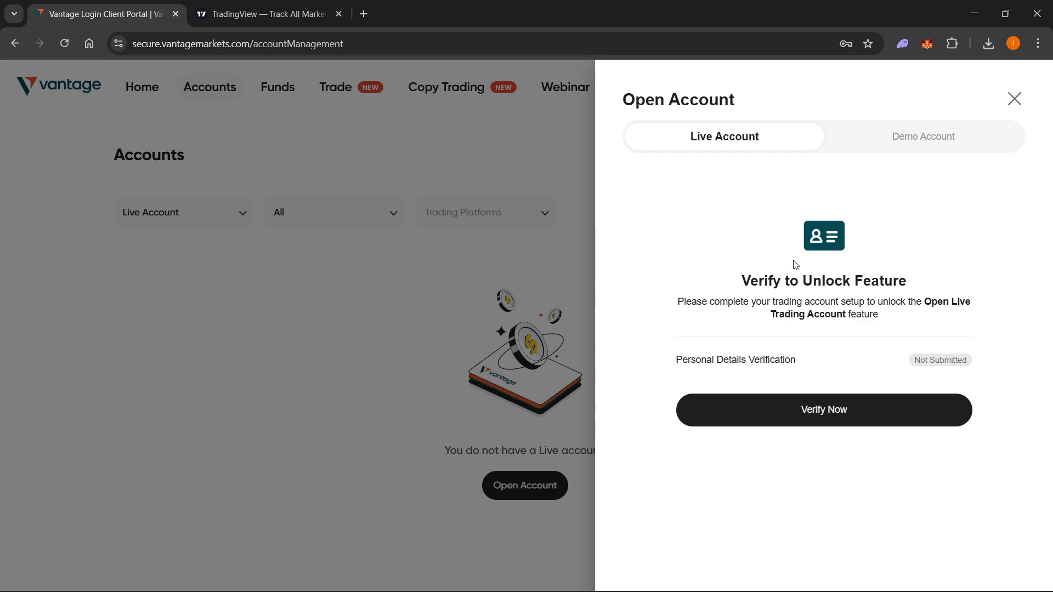
mouse_move(783, 304)
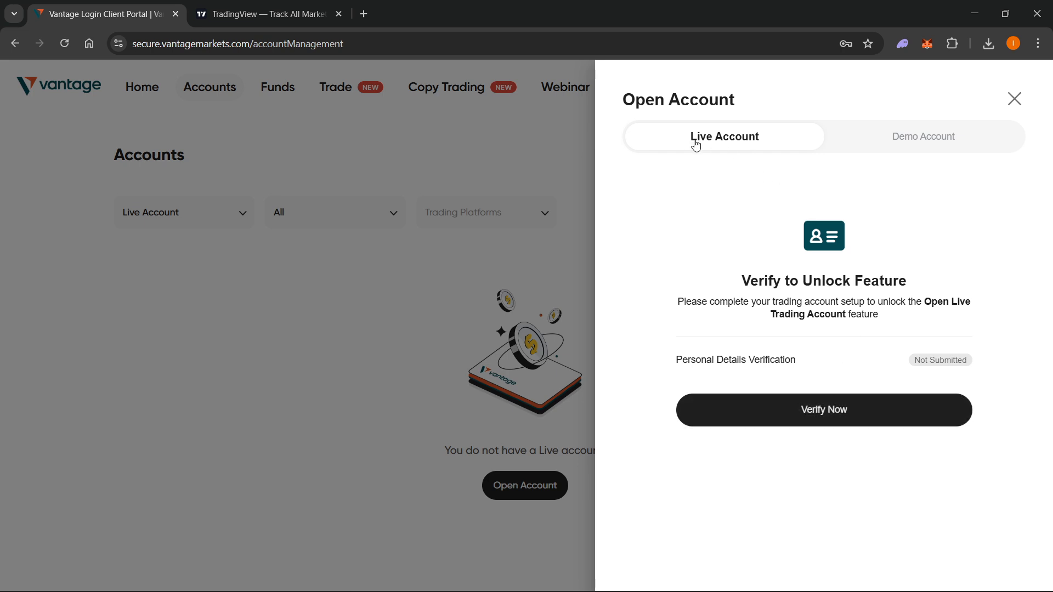
left_click(924, 136)
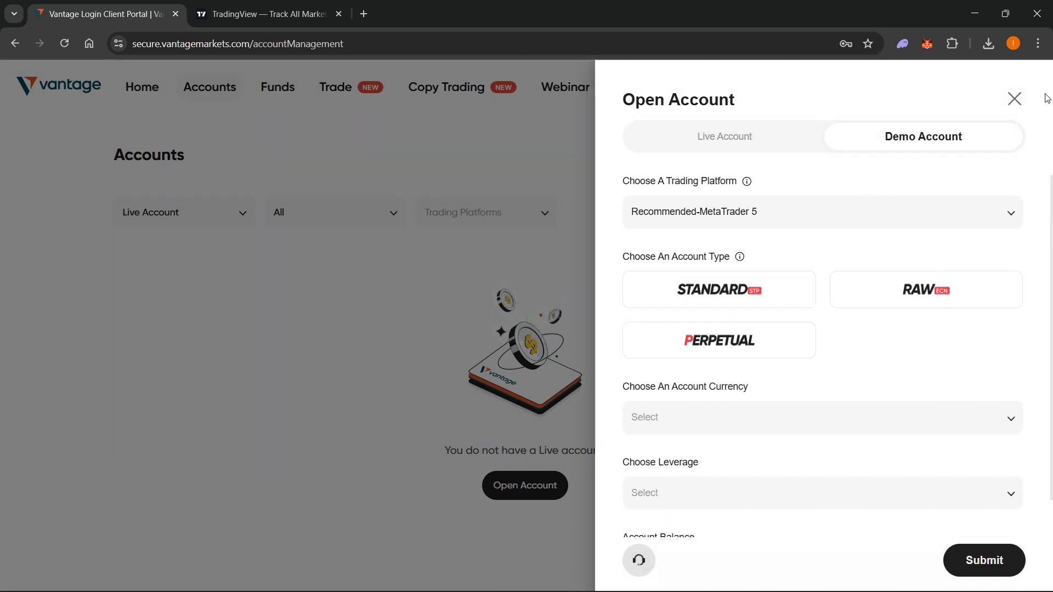
left_click(1013, 99)
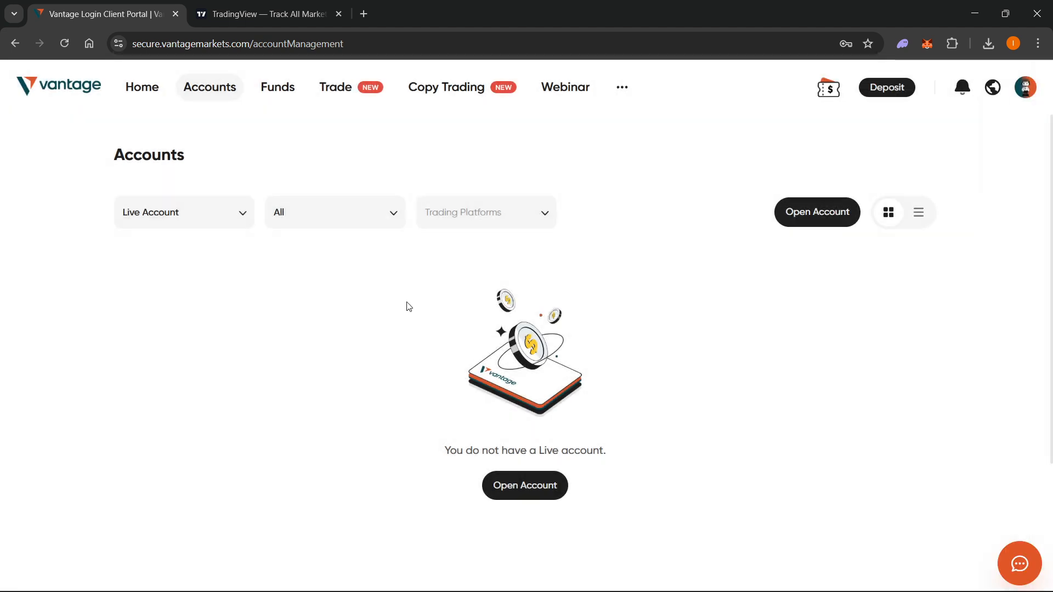
mouse_move(340, 244)
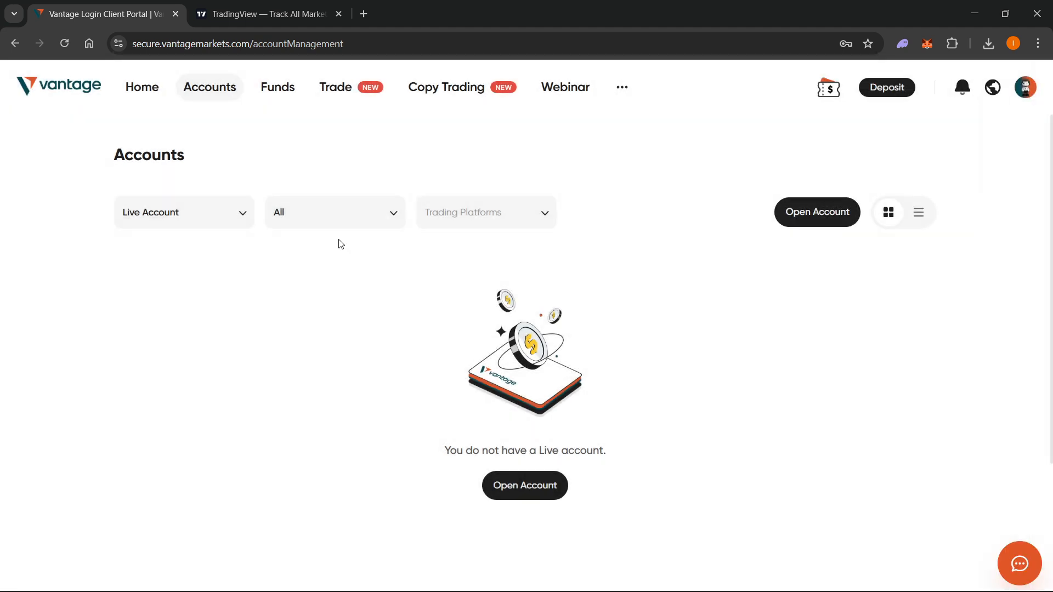
- Launch Supercharts from the Products menu on the TradingView home page
left_click(270, 14)
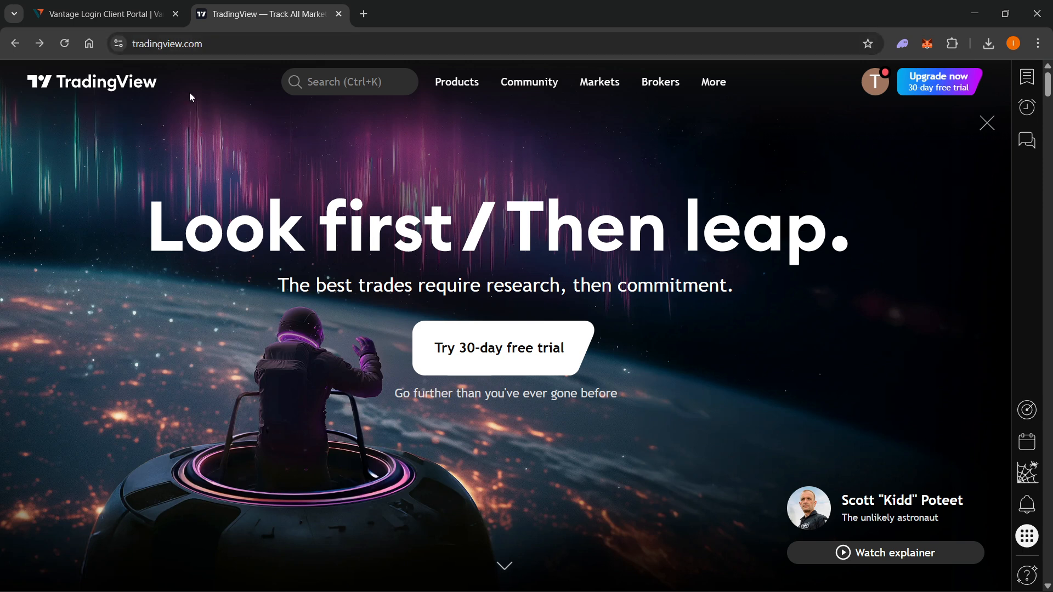
mouse_move(875, 87)
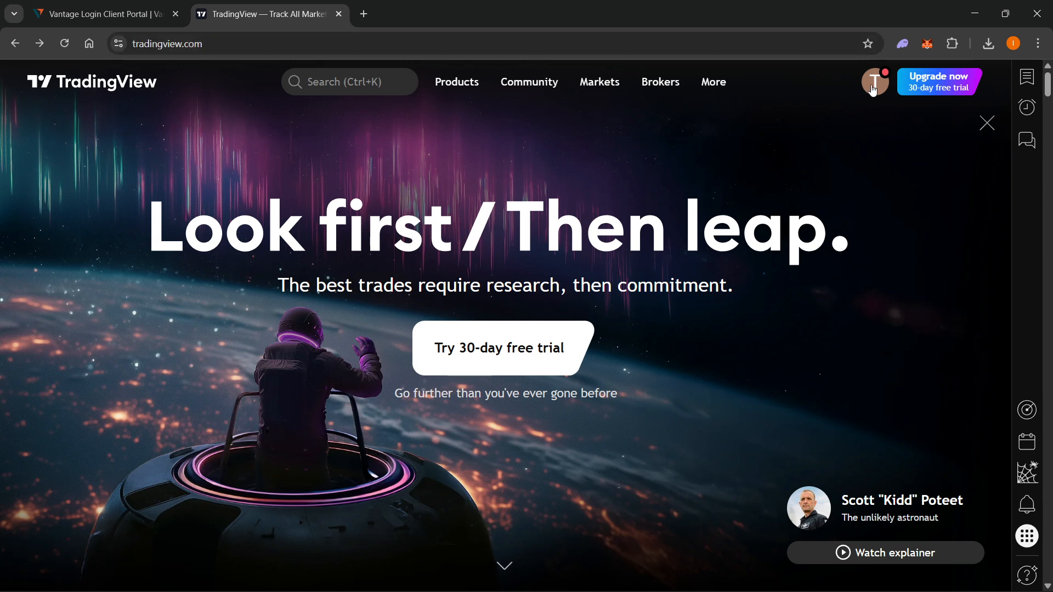
mouse_move(880, 92)
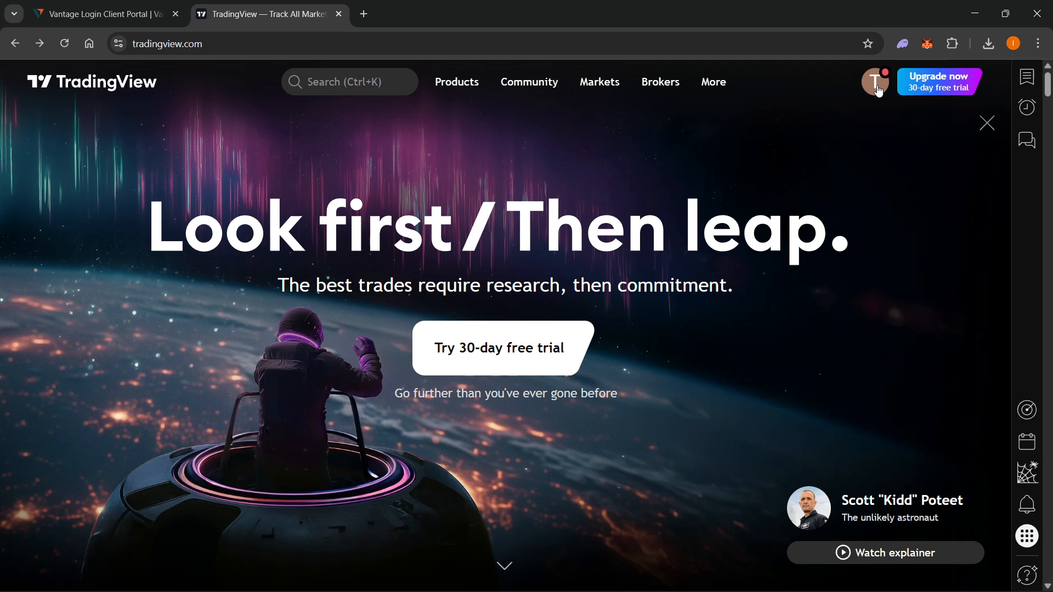
left_click(457, 81)
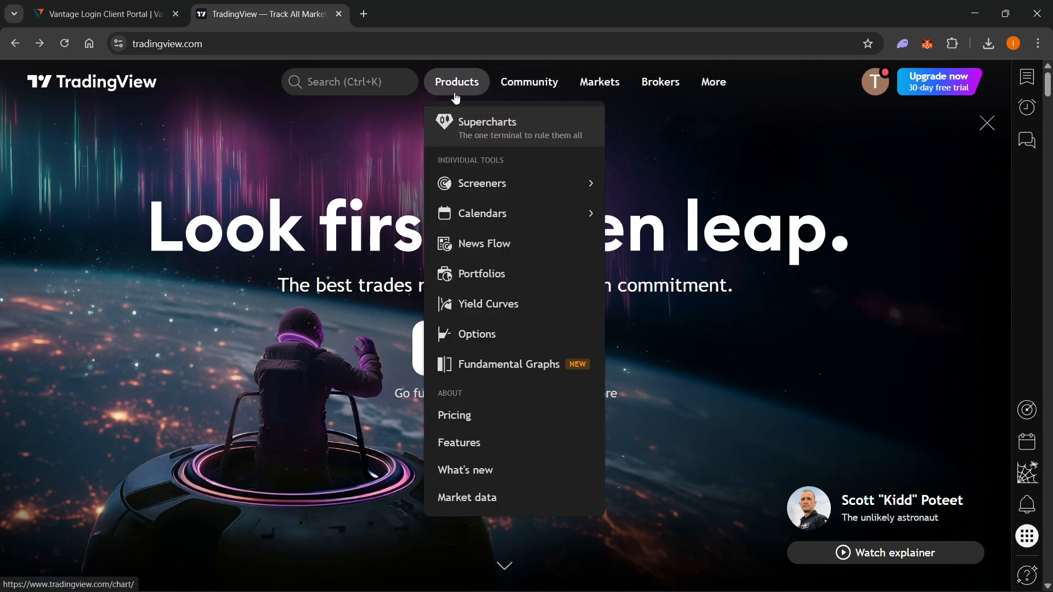
left_click(489, 127)
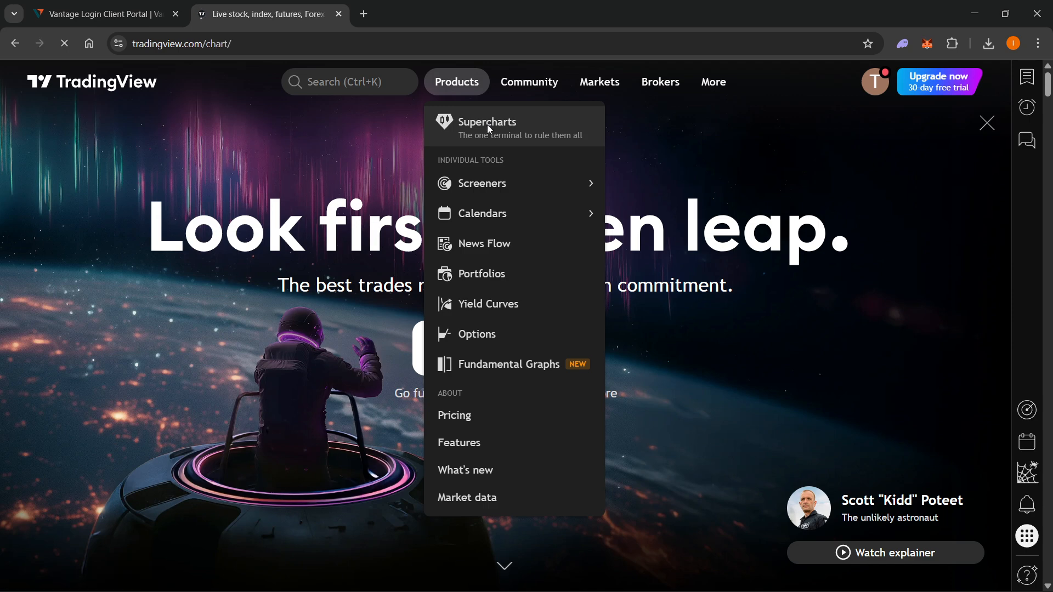
- Expand the Trading Panel under the BTCUSD chart to show the full grid of rated brokers
left_click(487, 122)
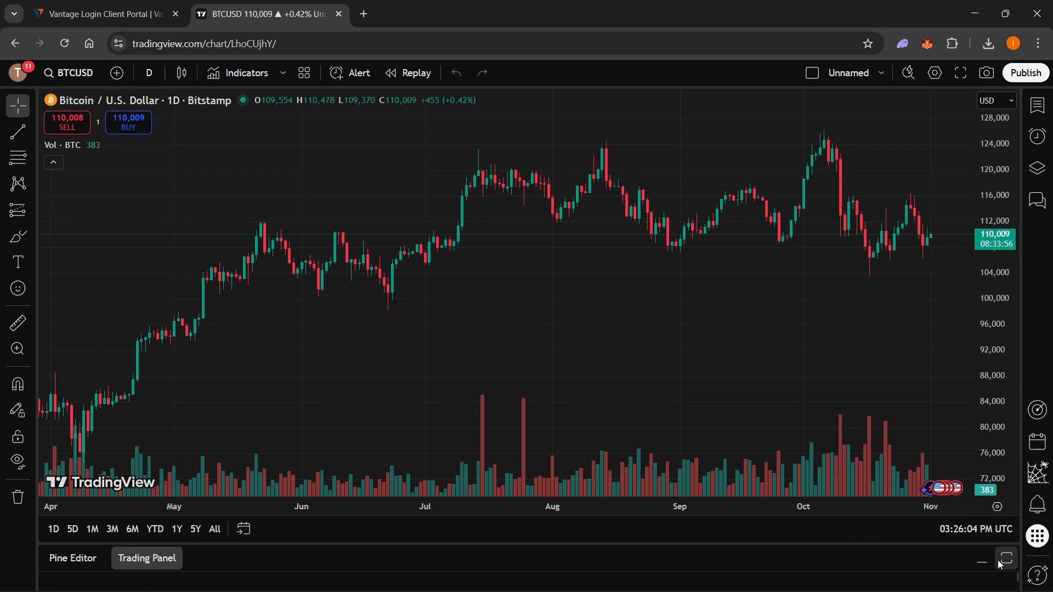
left_click(1005, 557)
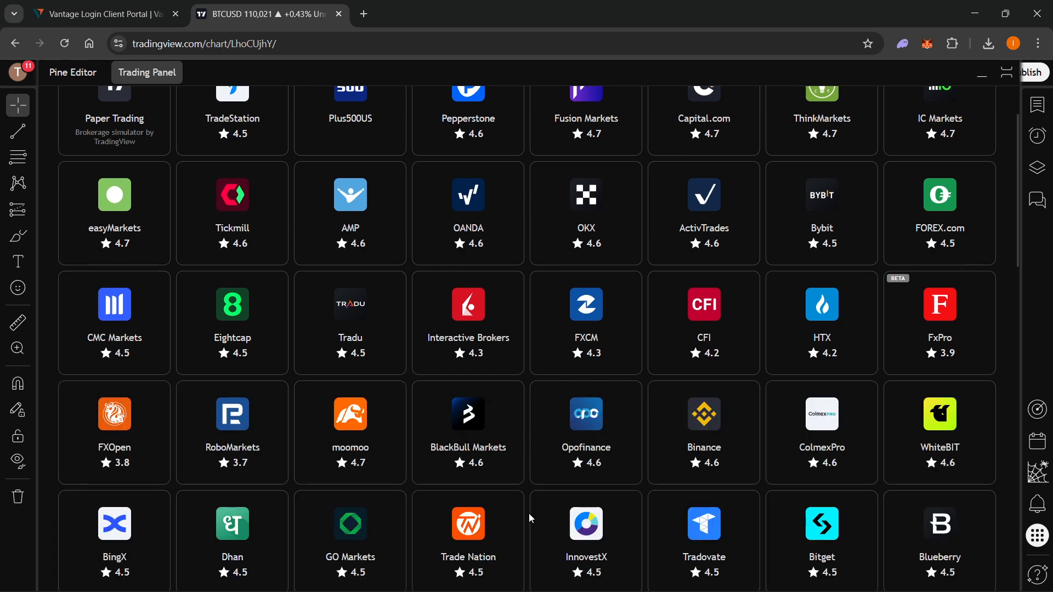
- Select the Vantage tile in the broker grid and connect it, opening a Vantage login tab
scroll("down", 3)
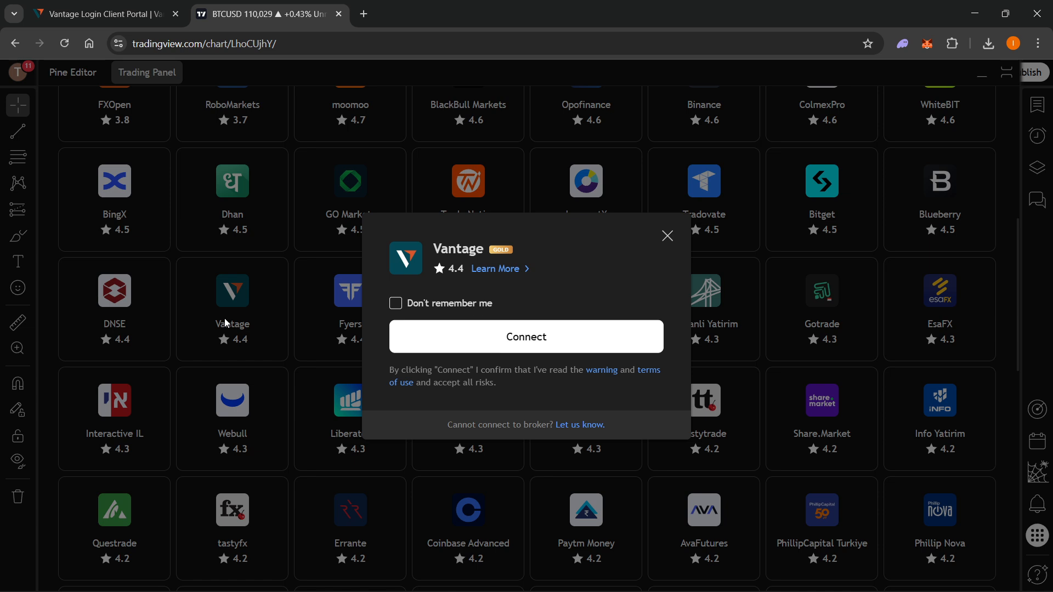
left_click(527, 337)
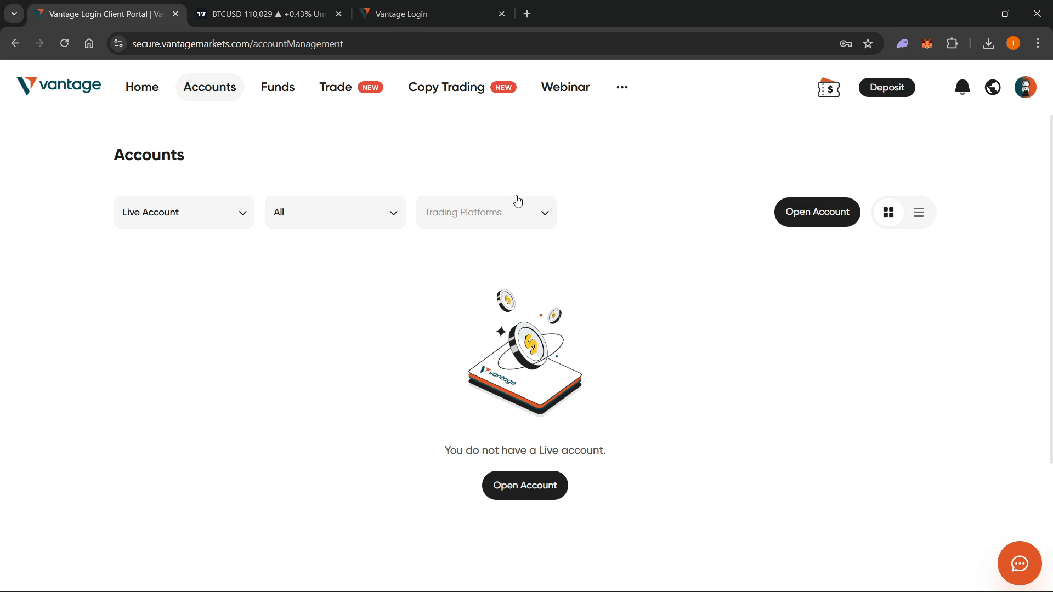
mouse_move(263, 173)
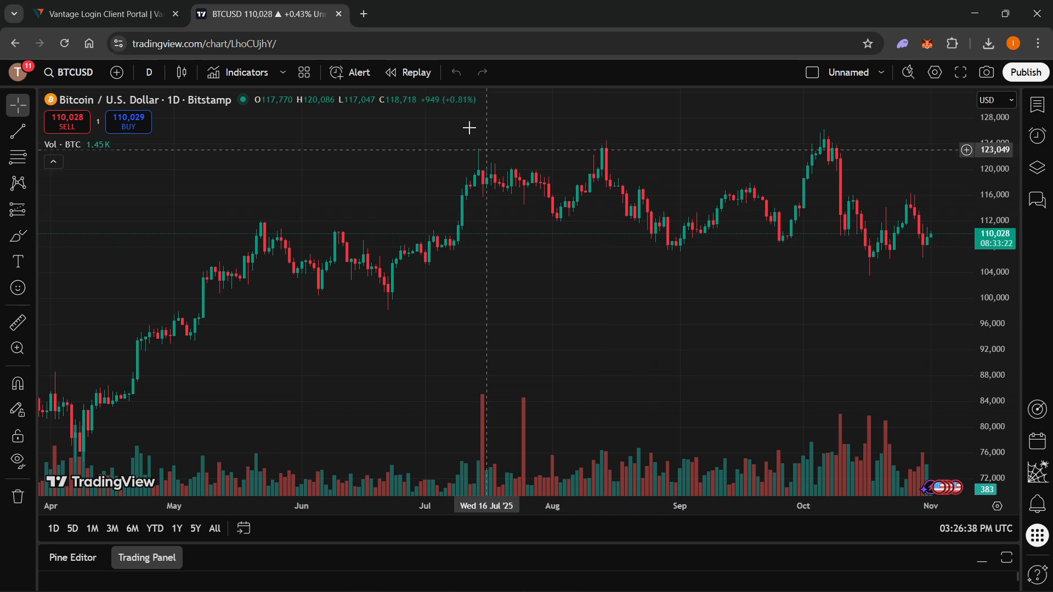
mouse_move(442, 14)
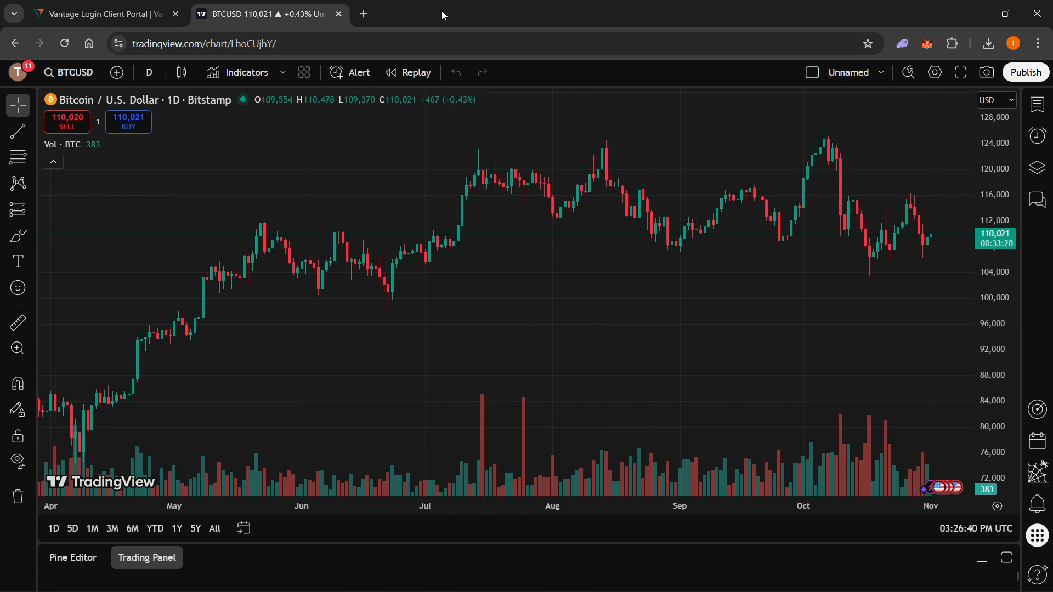
mouse_move(425, 9)
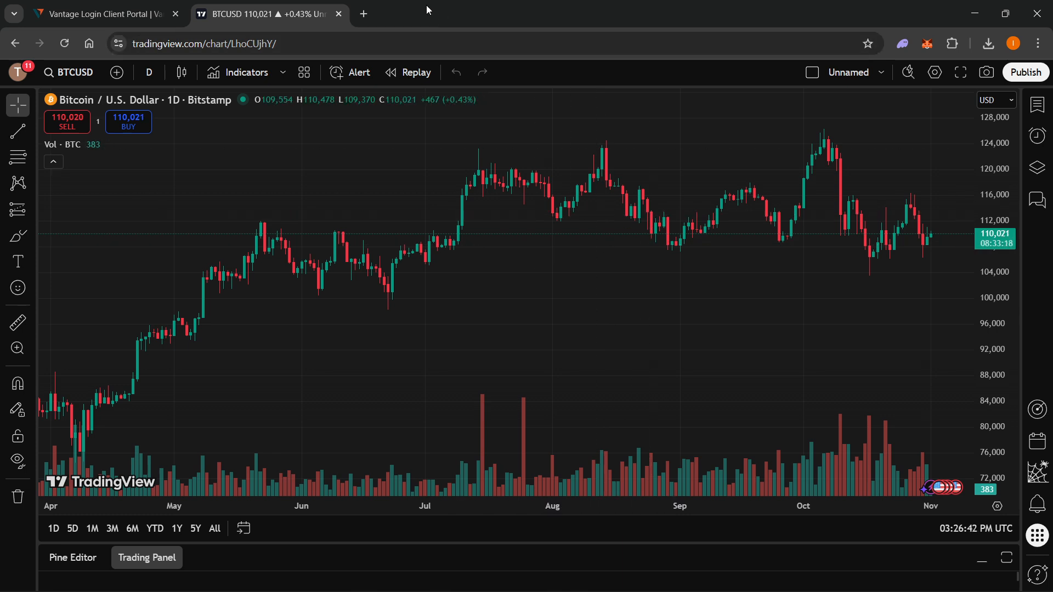